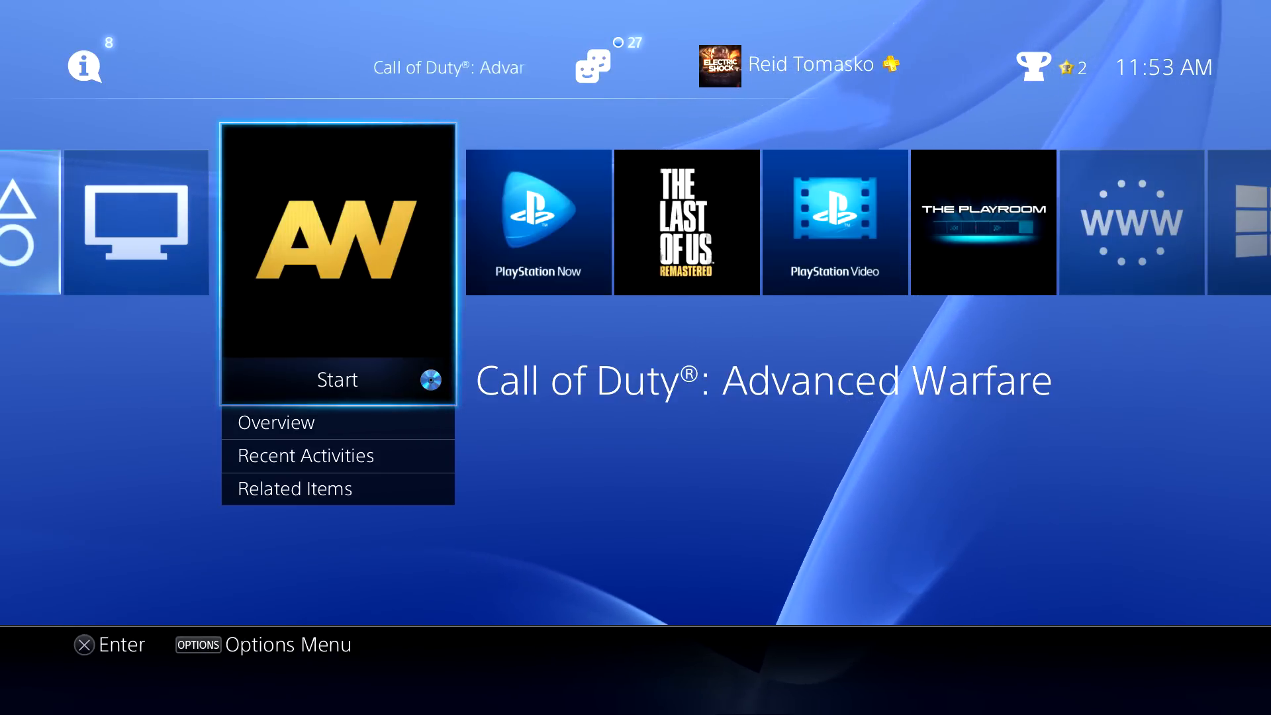
Launch Call of Duty: Advanced Warfare on PS4 and enter the Multiplayer section.
left_click(338, 380)
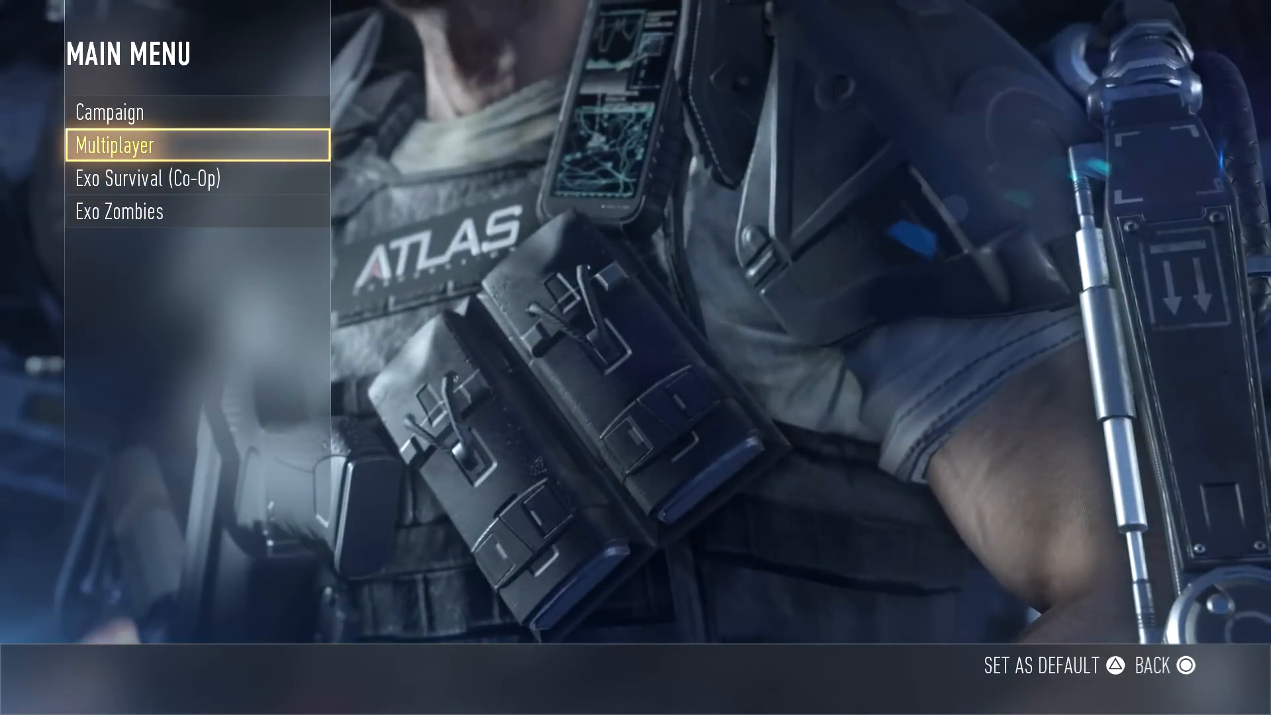
left_click(117, 146)
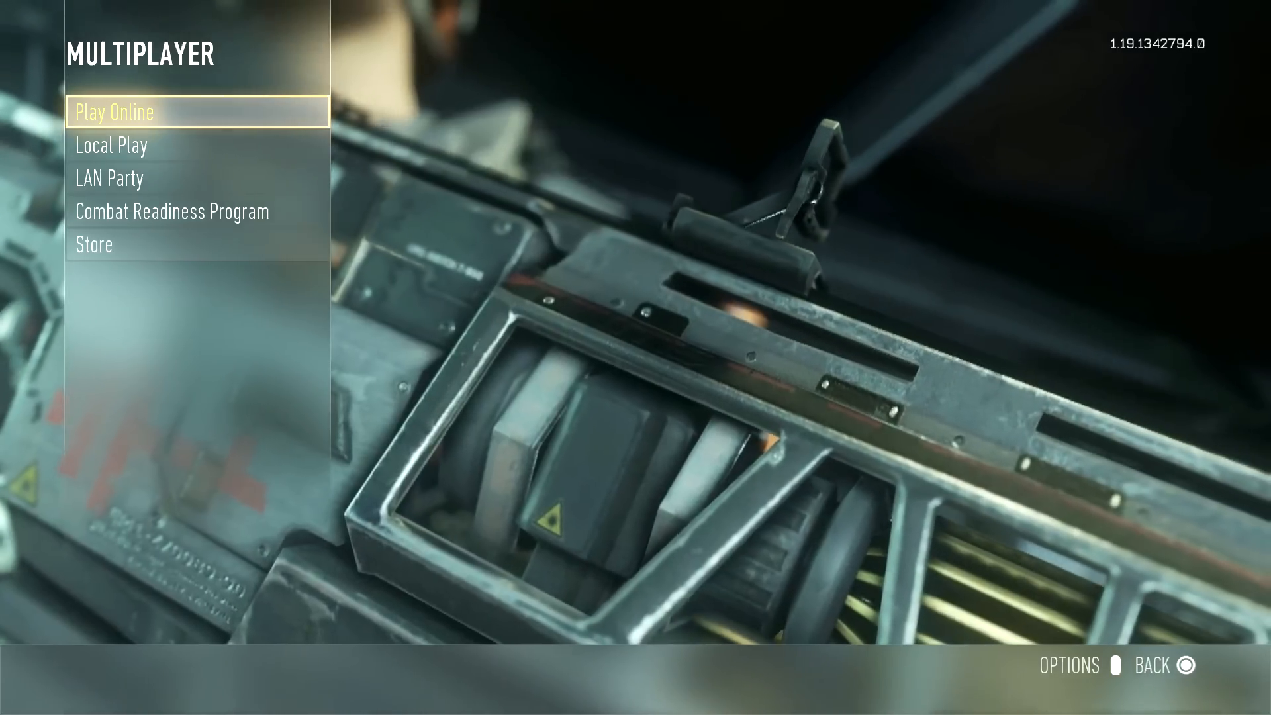
left_click(111, 111)
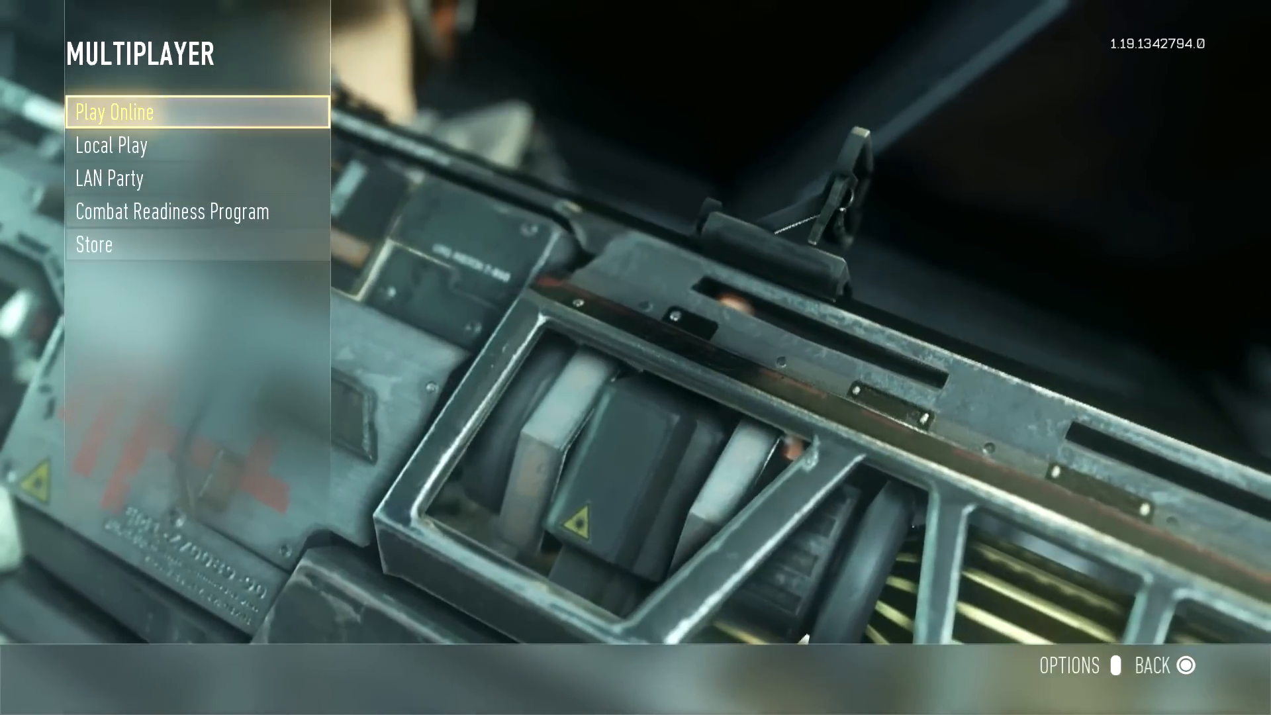
Review the multiplayer options down to the Brightness setting, then return to the menu.
left_click(1068, 666)
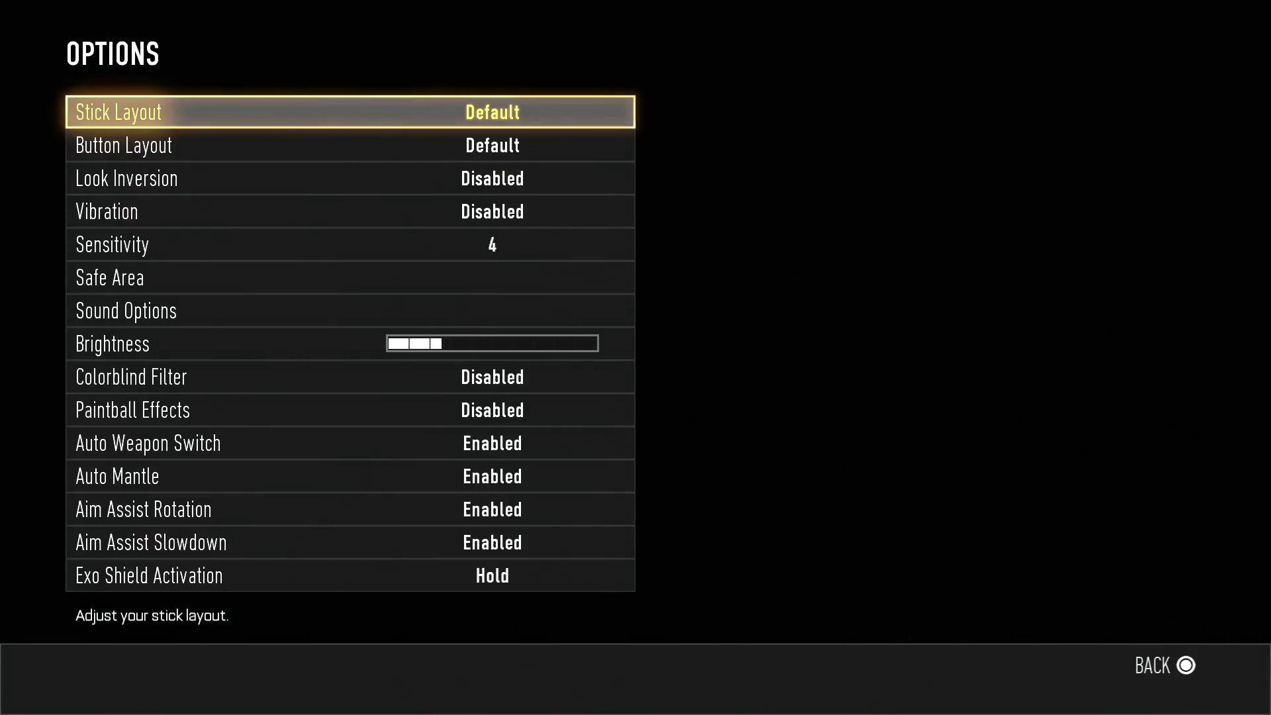
key("down")
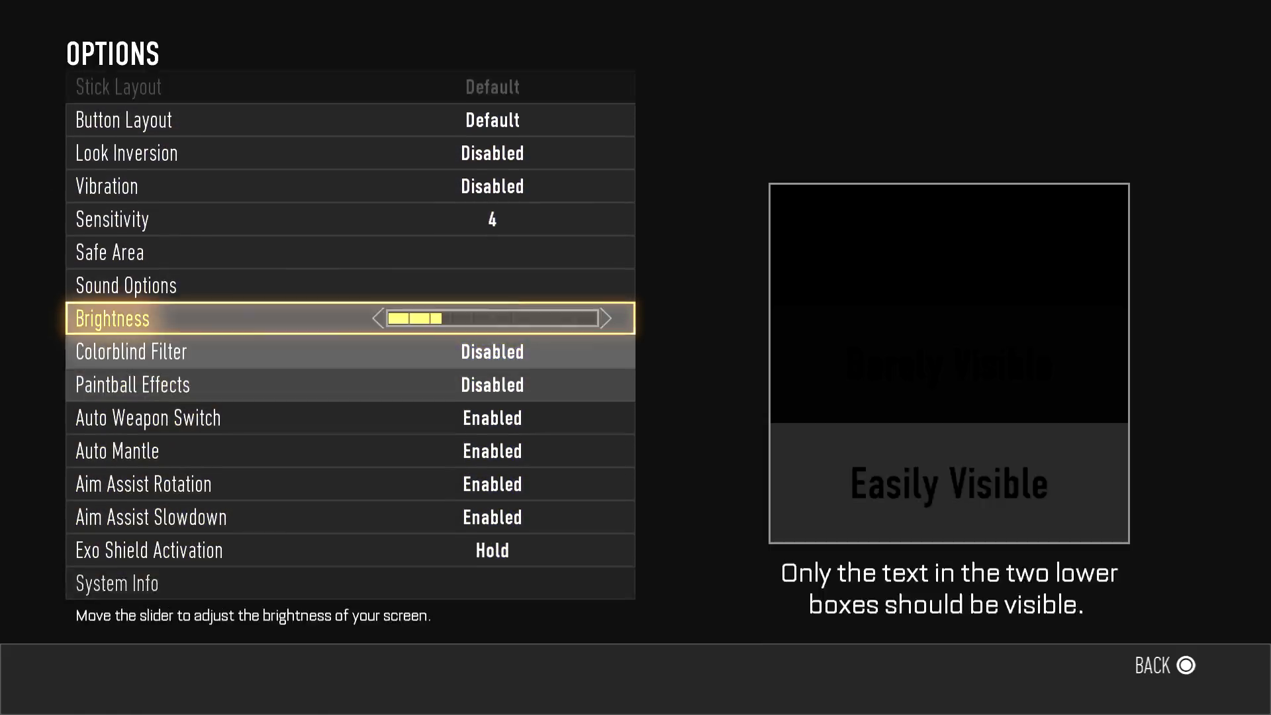
left_click(1152, 666)
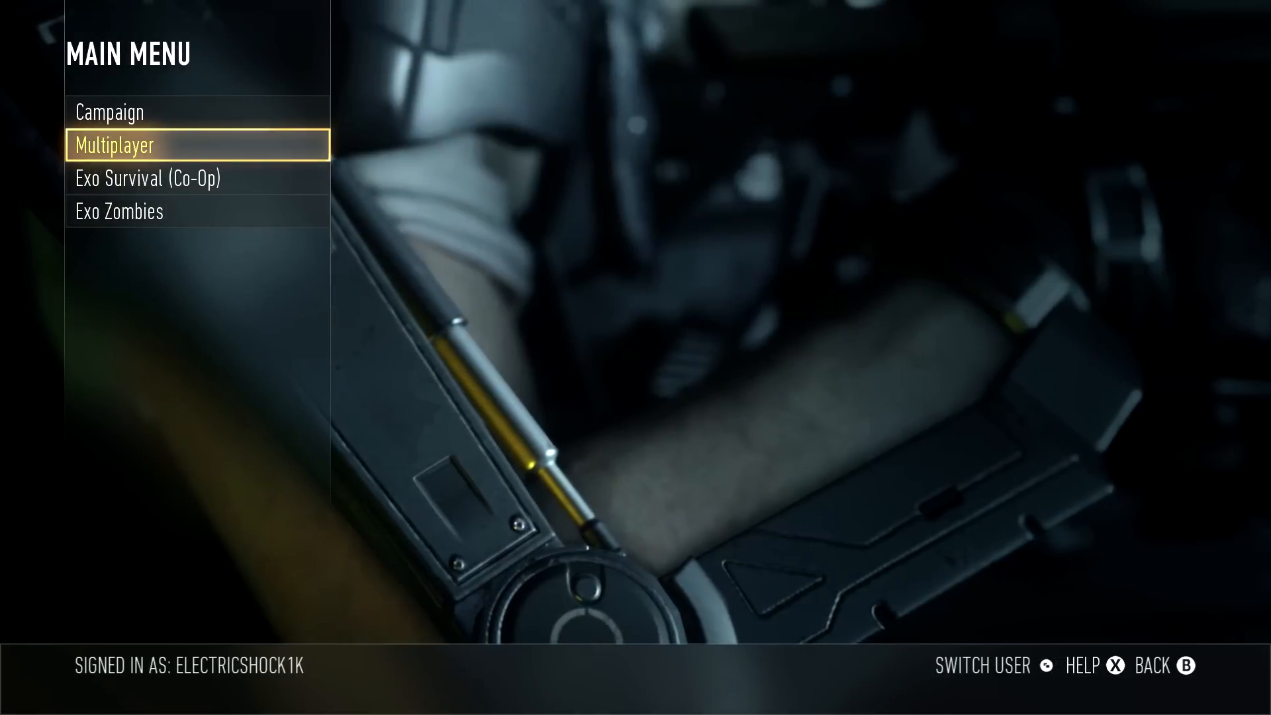
Enter the Xbox One Multiplayer menu listing Xbox Live, Local Play, System Link and Store.
left_click(114, 146)
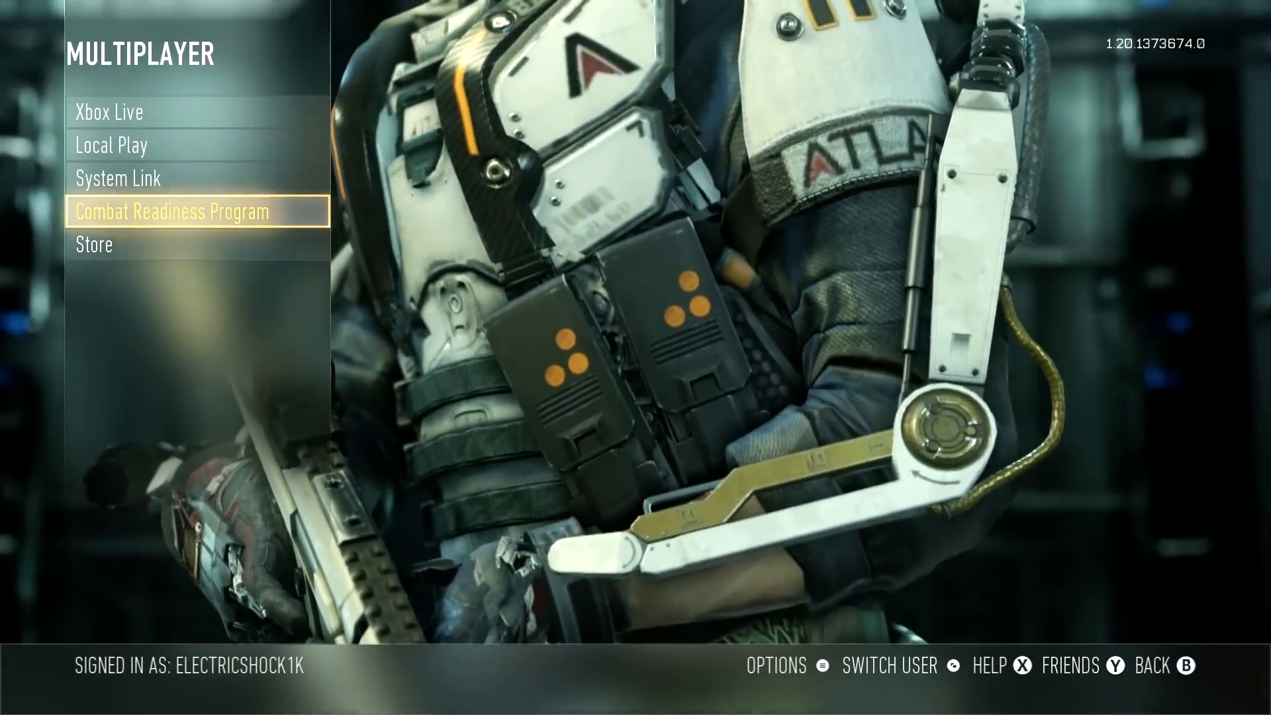
Leave the game for the Xbox One installed apps collection via the Xbox button.
key("Xbox")
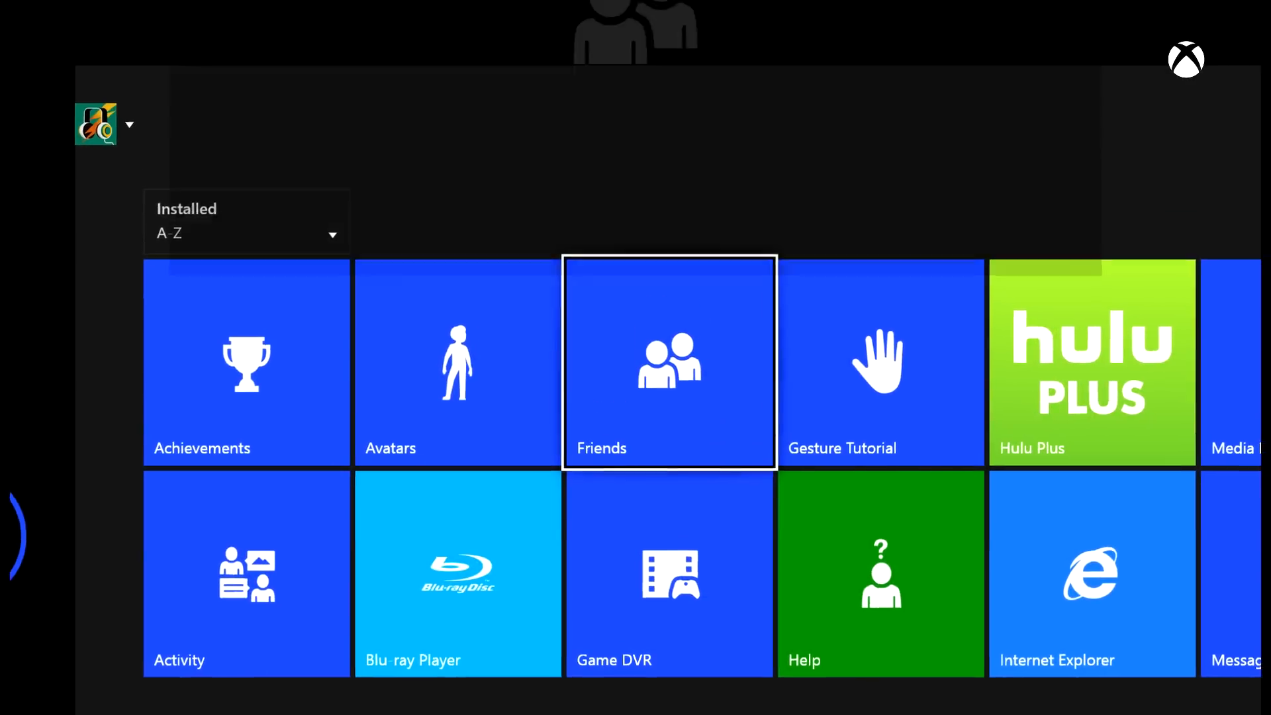
left_click(668, 363)
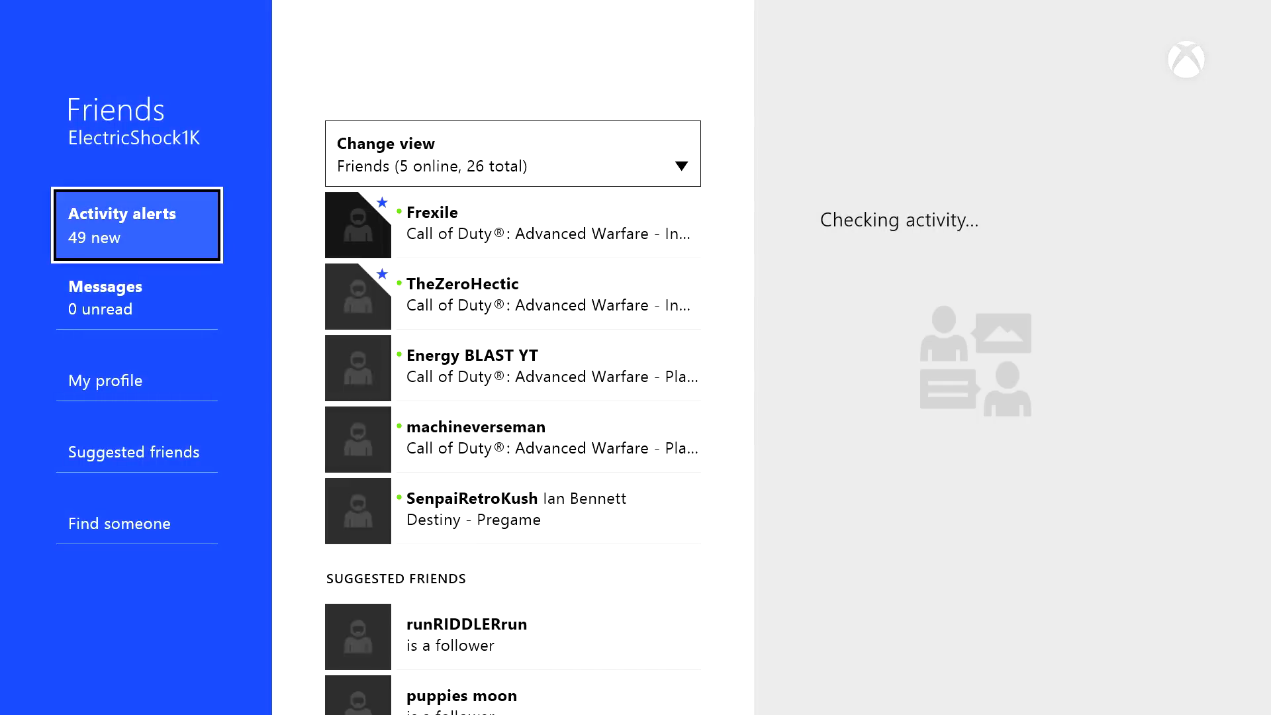
left_click(512, 225)
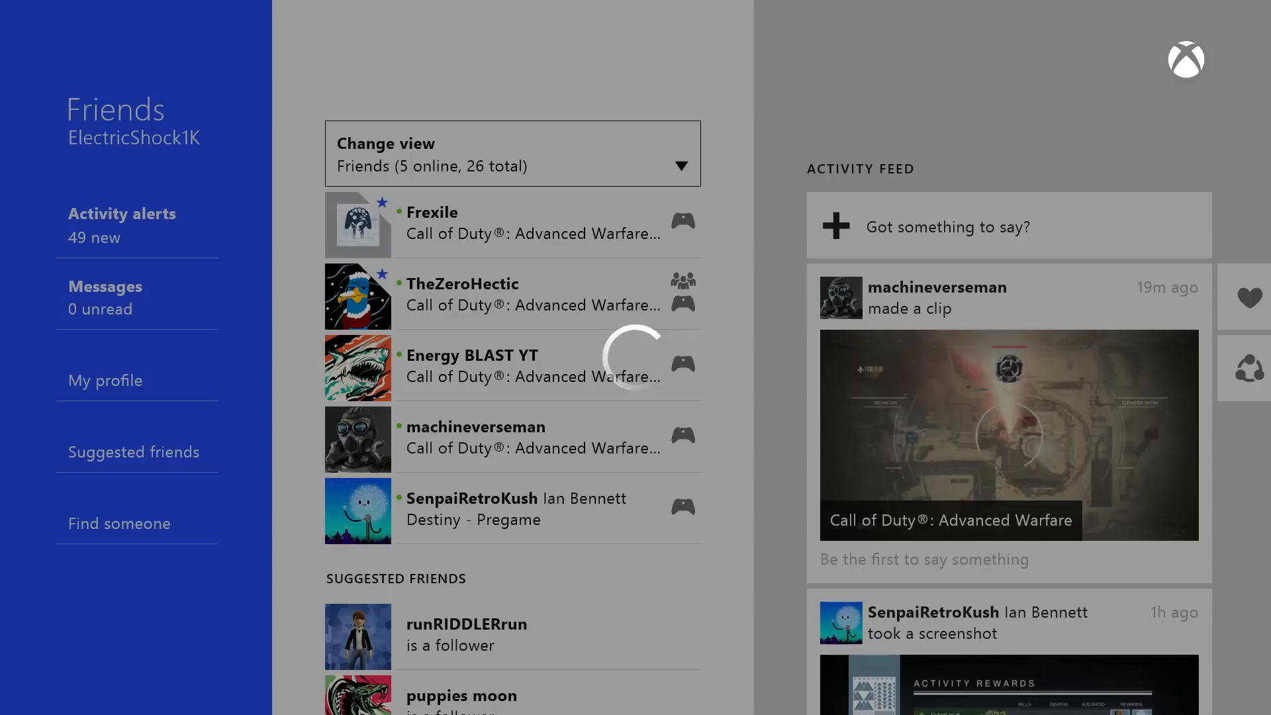
left_click(432, 212)
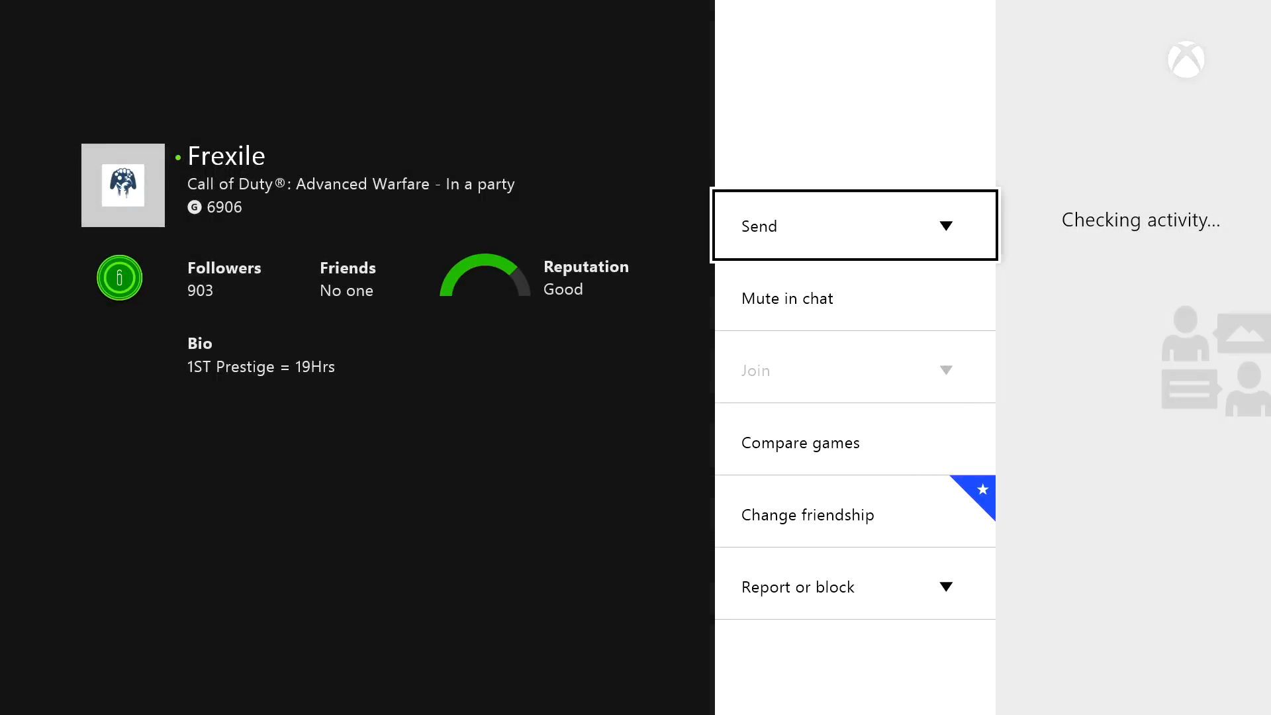
Review Frexile's Message and invite options and the Change friendship choices.
left_click(854, 225)
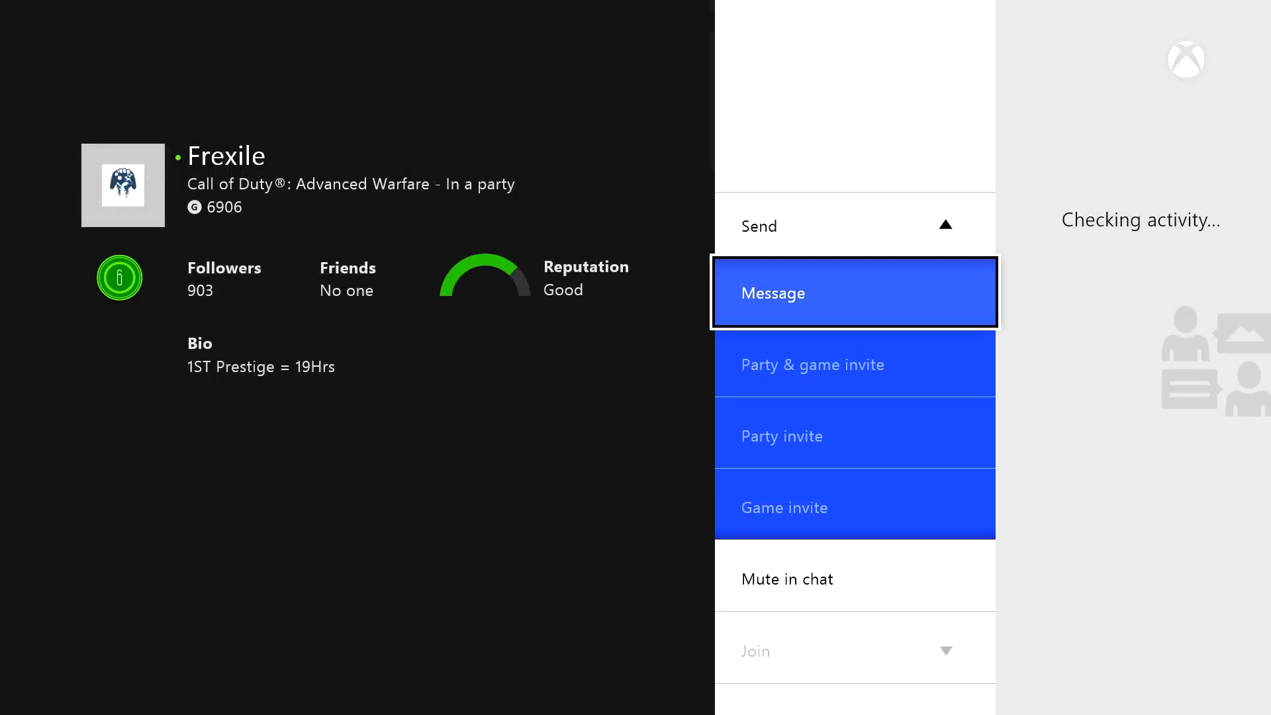
left_click(854, 225)
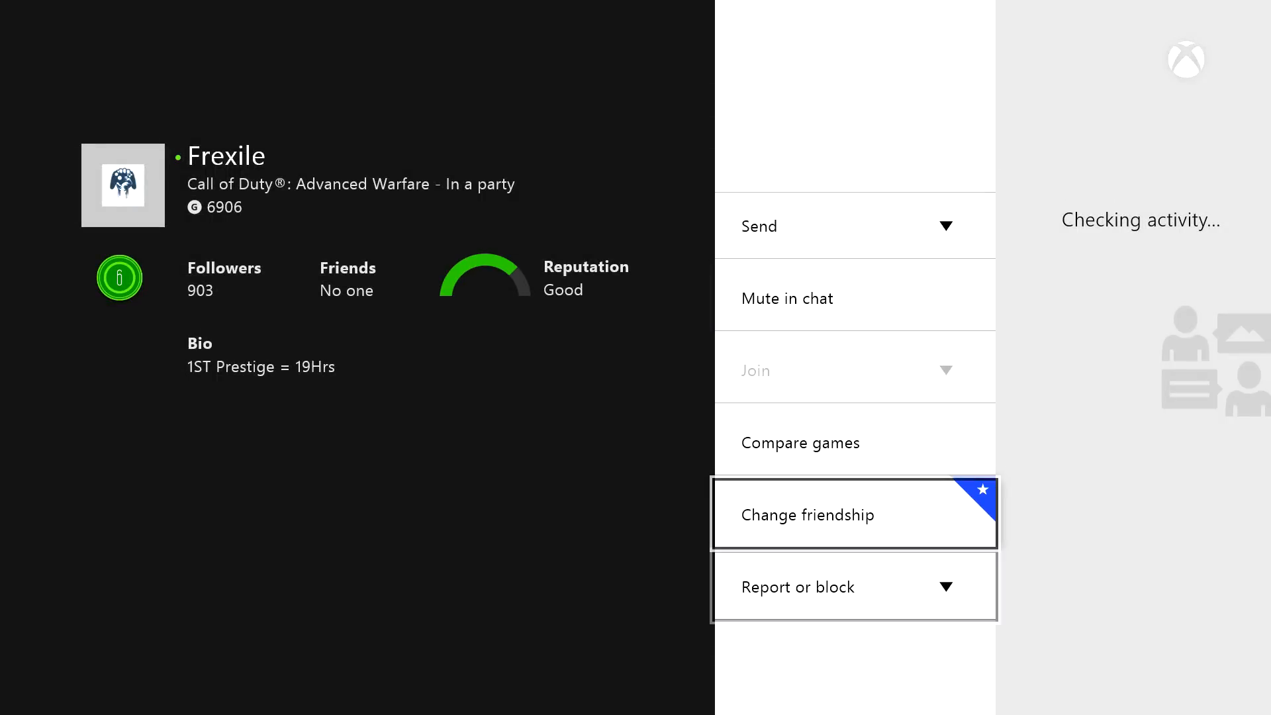
left_click(854, 514)
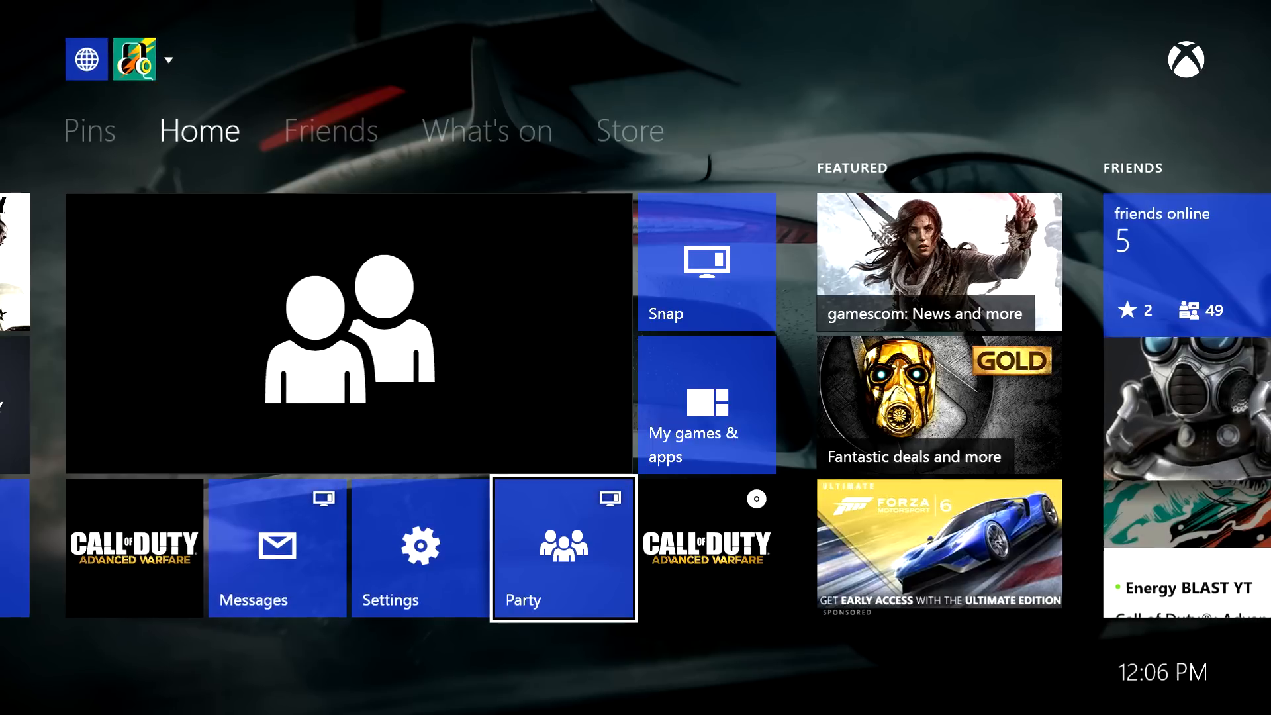
Bring up the Party panel from the Home screen's Party tile.
left_click(563, 547)
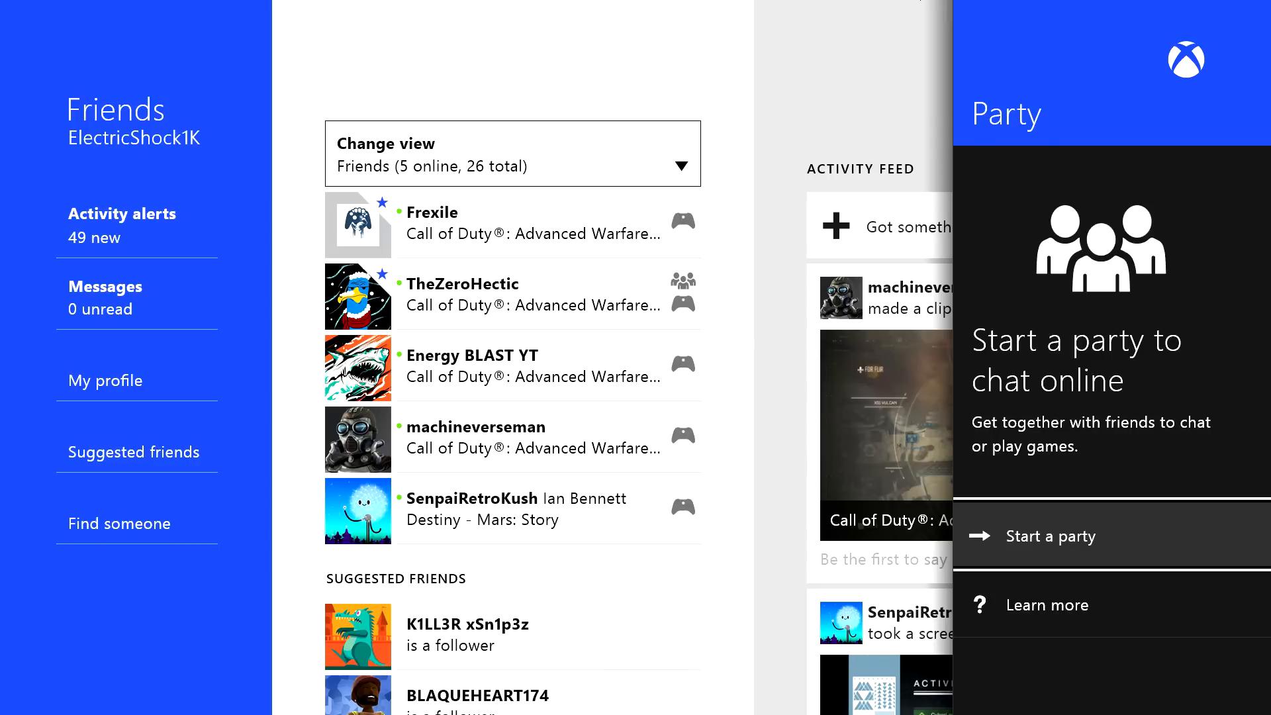
Start a one-person party and browse its invite, invite-only, mute and leave options.
left_click(1050, 537)
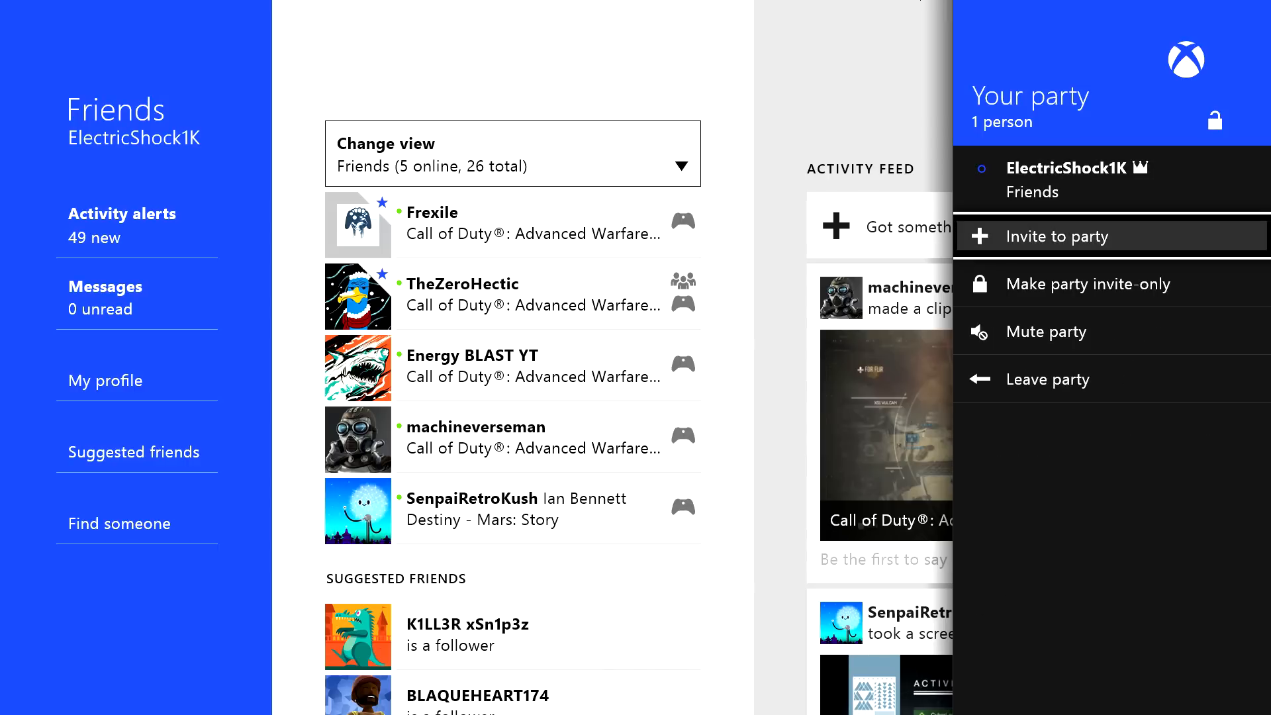
left_click(1057, 235)
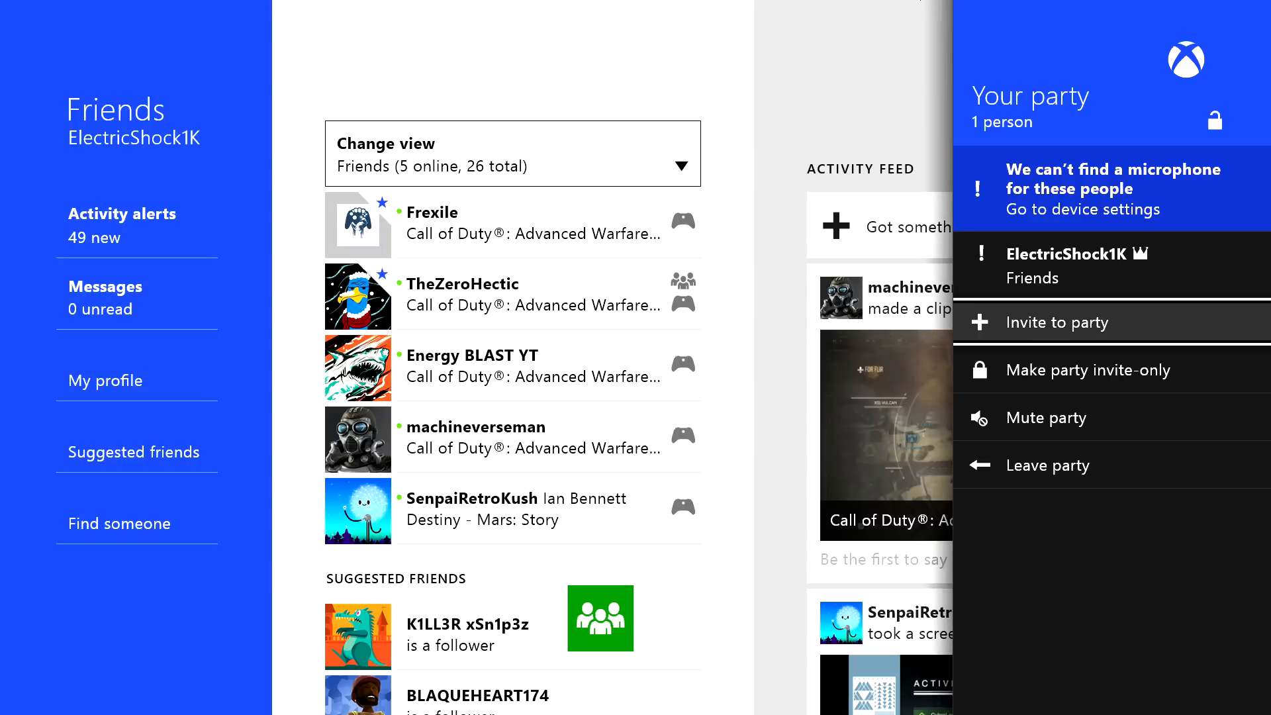
left_click(600, 619)
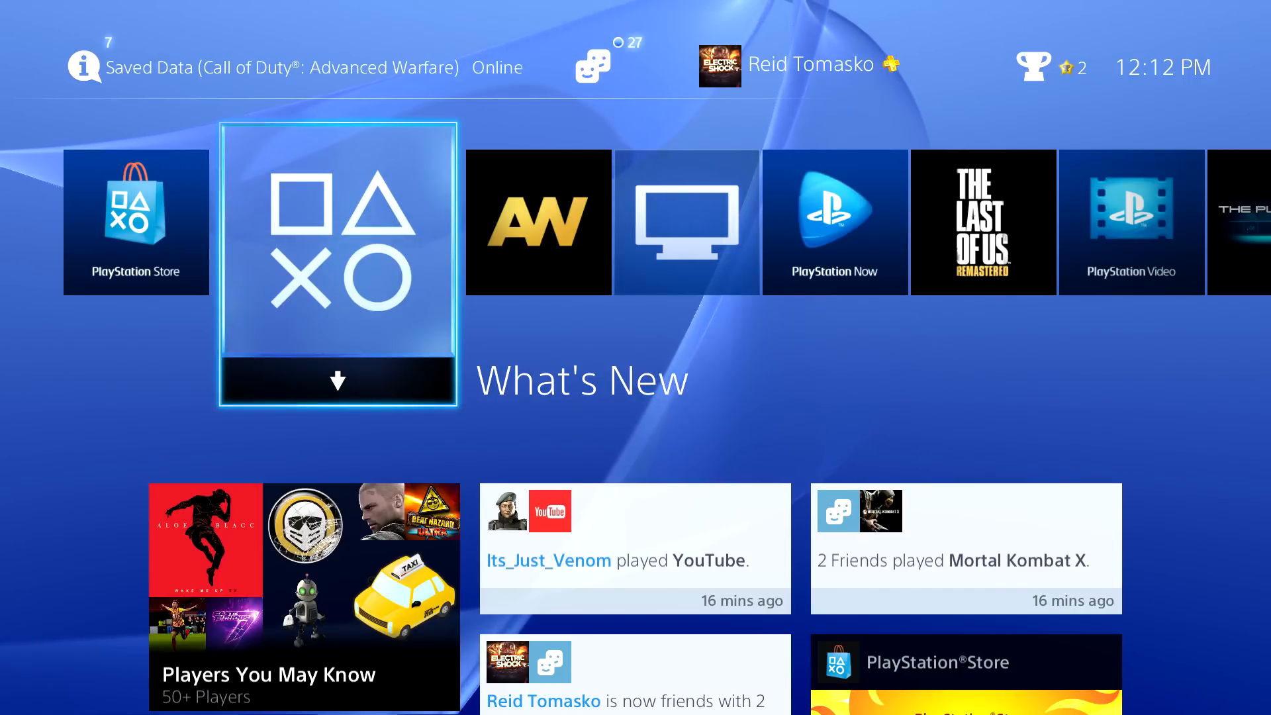
key("right")
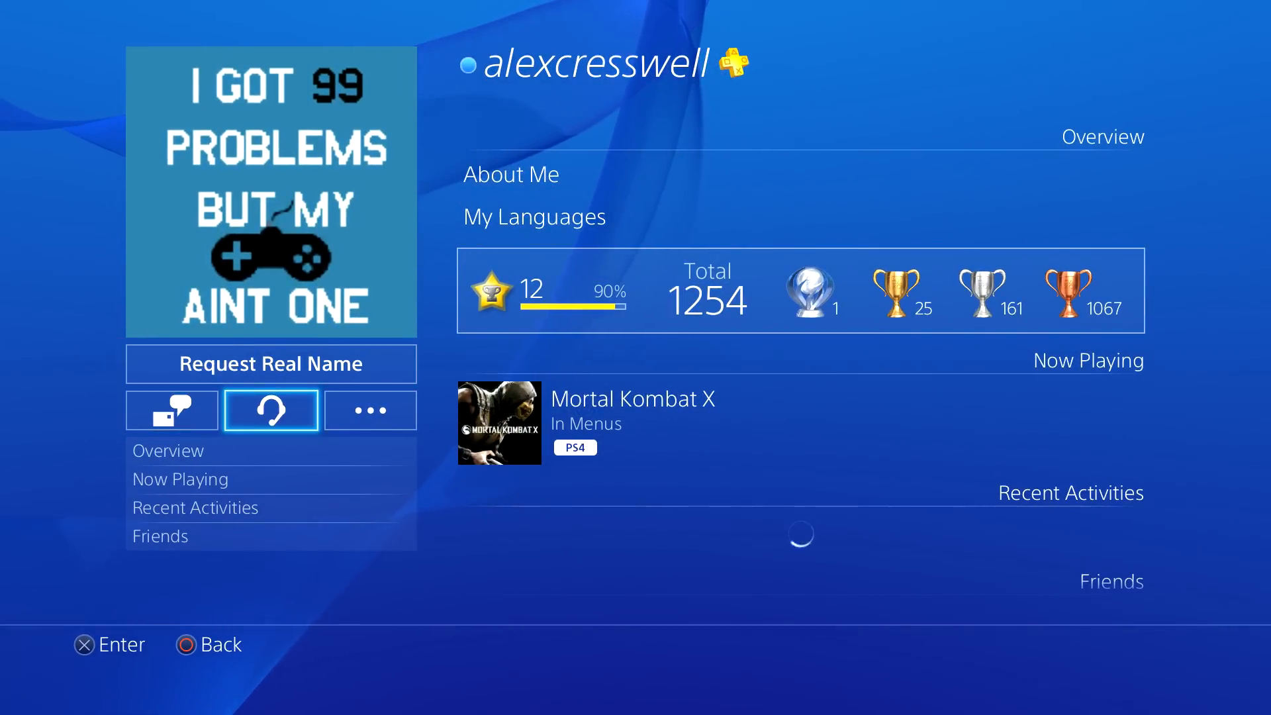
left_click(370, 409)
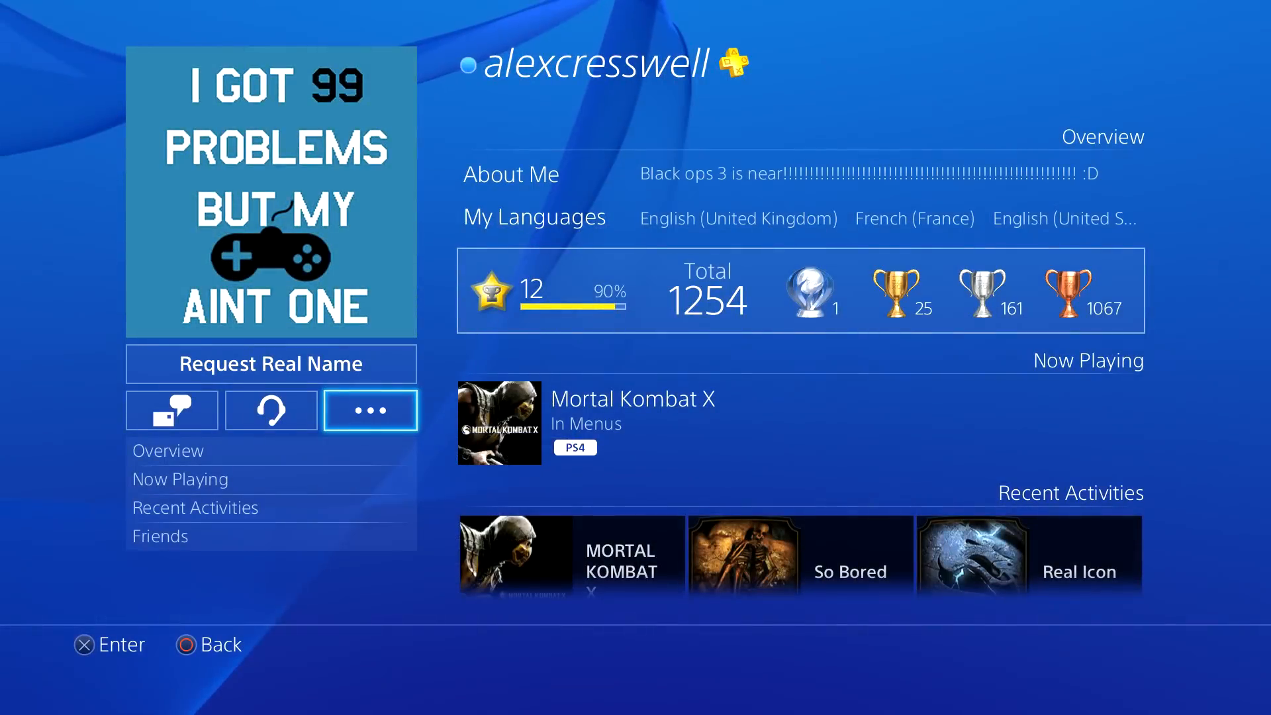
mouse_move(270, 409)
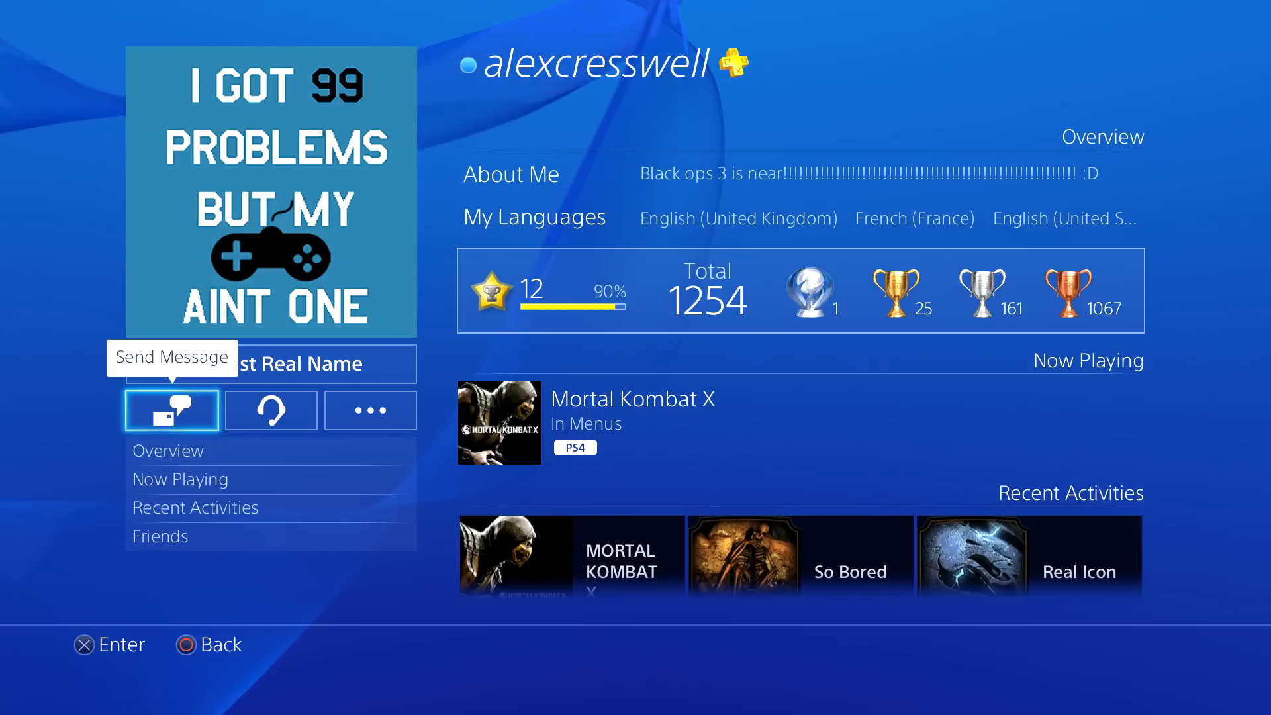
left_click(171, 409)
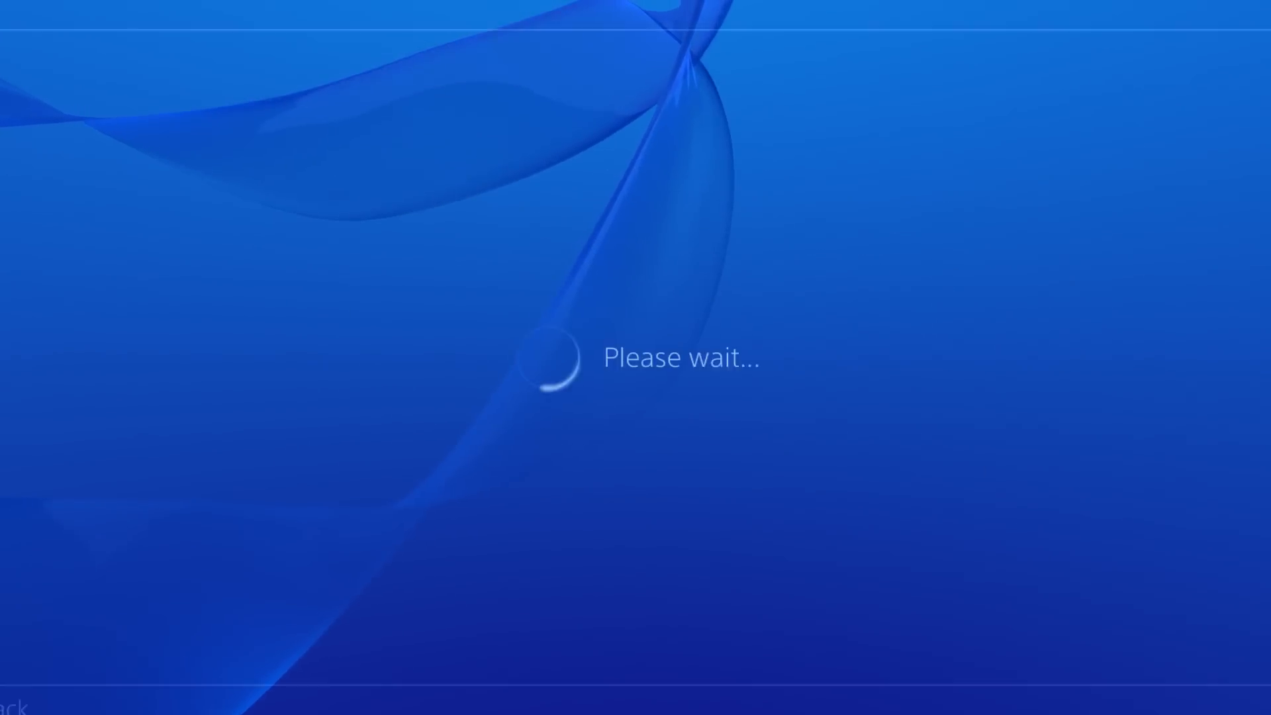